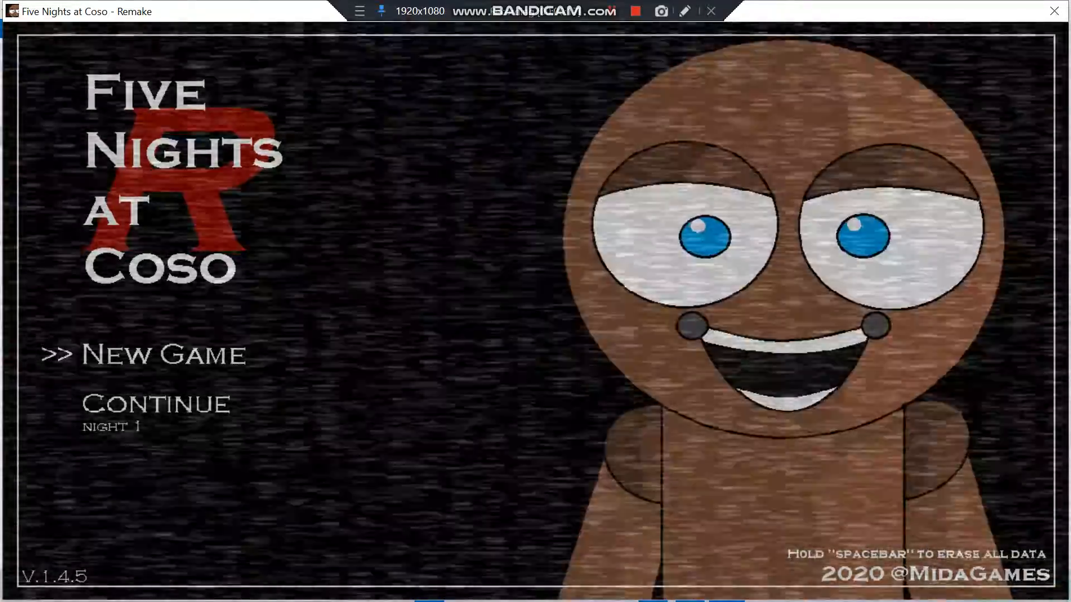
- Start Night 1 from the title screen via New Game/Continue
left_click(164, 355)
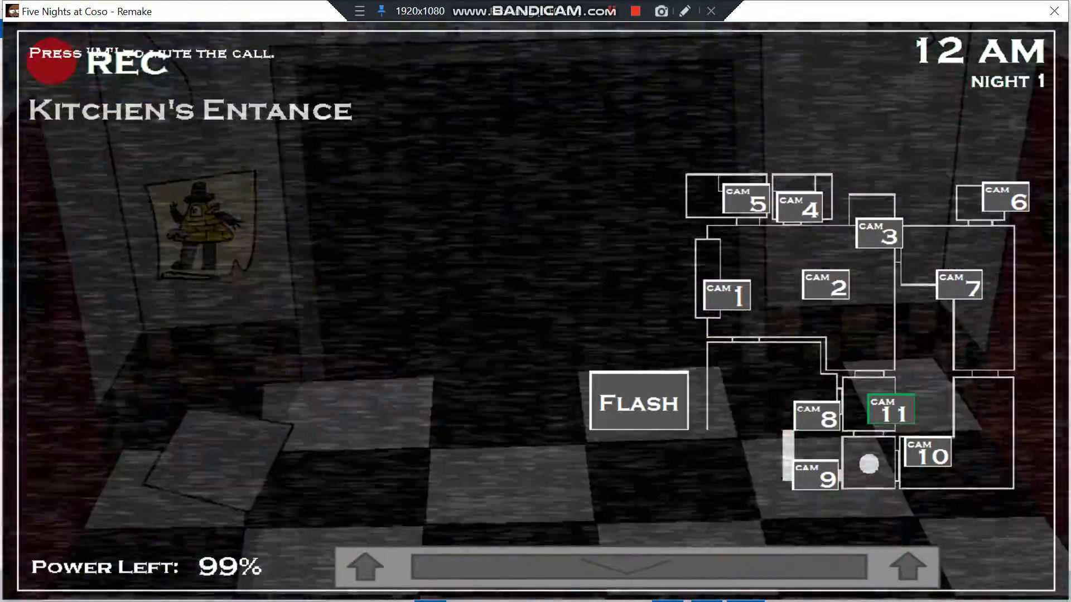
- Cycle through Theater, Stage and Secondary Dining Room feeds, glance at the office, then Dining Area and Stage
left_click(927, 457)
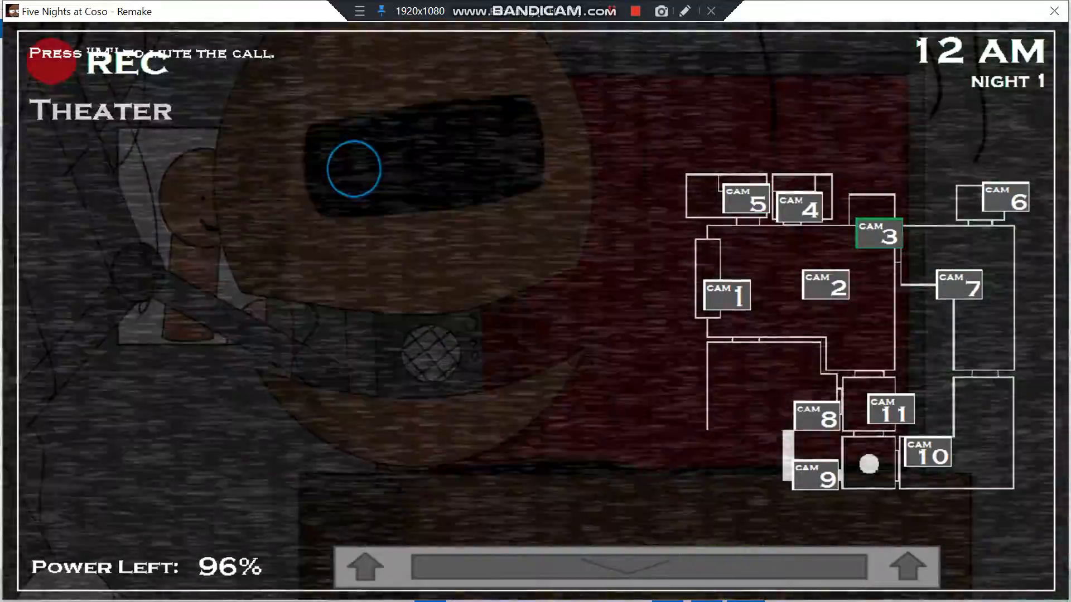
left_click(724, 296)
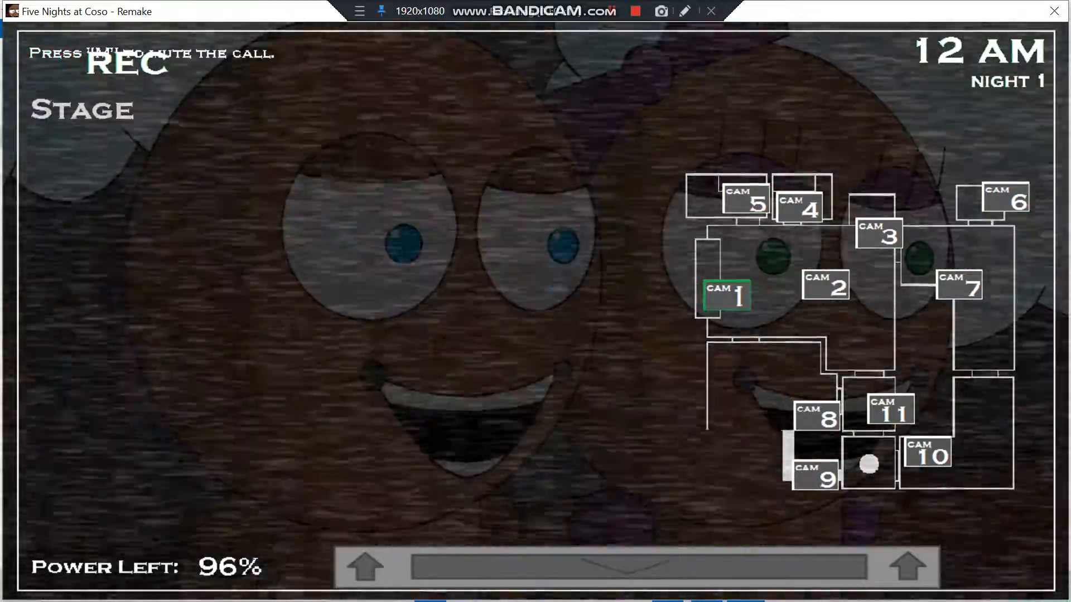
left_click(817, 417)
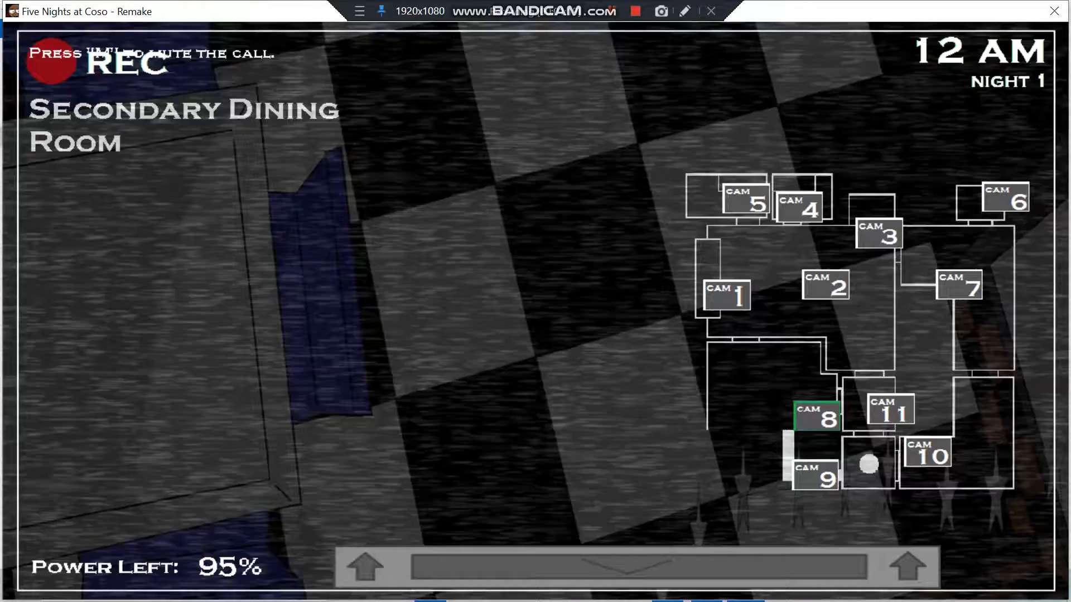
left_click(815, 476)
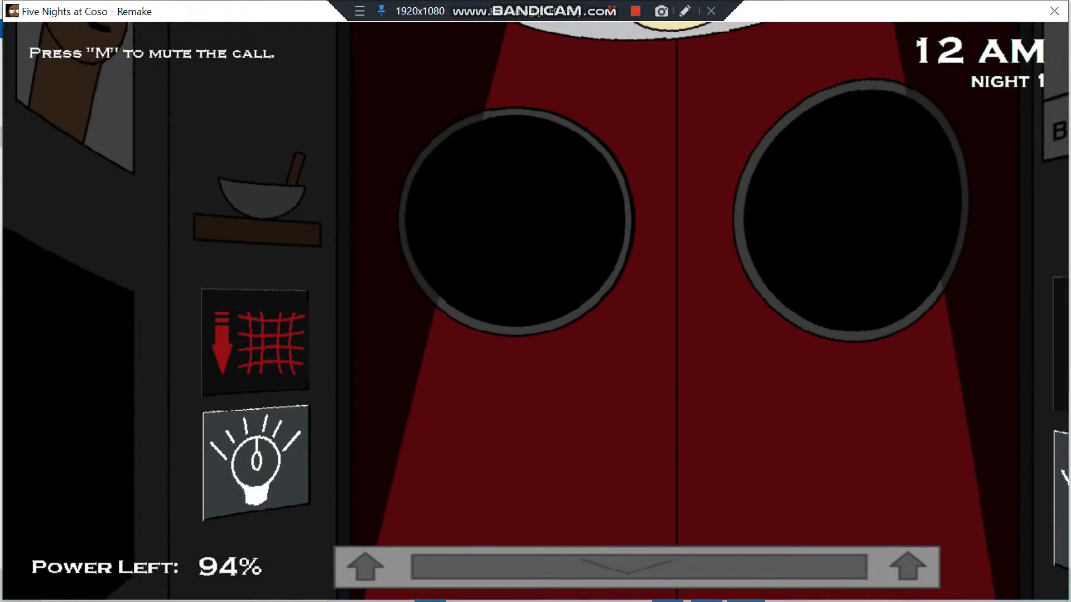
left_click(255, 462)
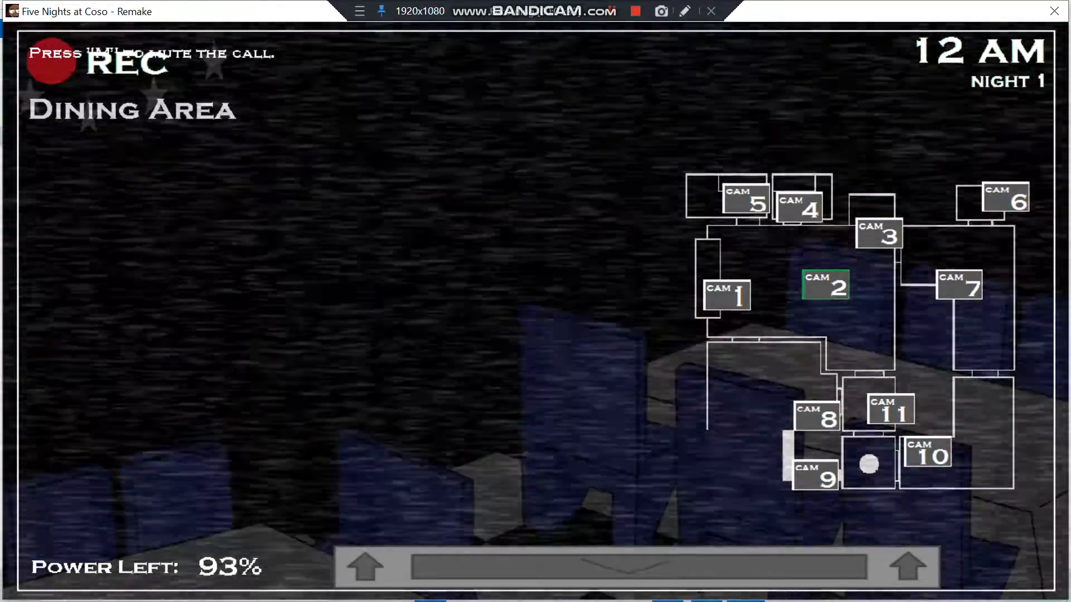
left_click(725, 295)
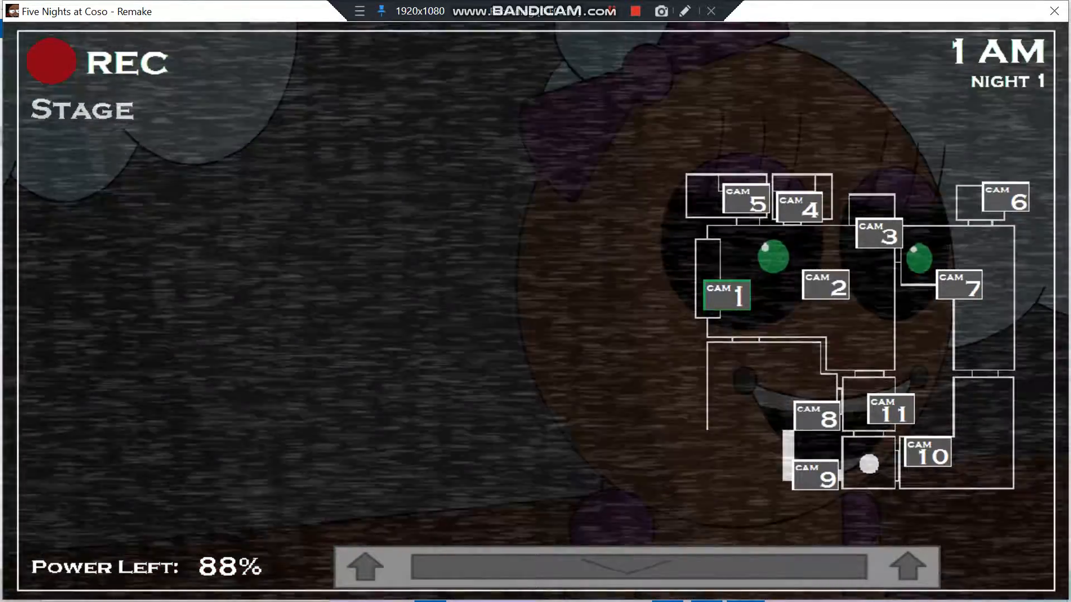
- Sweep the kitchen entrance, Theater, Secondary Dining Room, Boy's Bathroom and Stage feeds
left_click(890, 409)
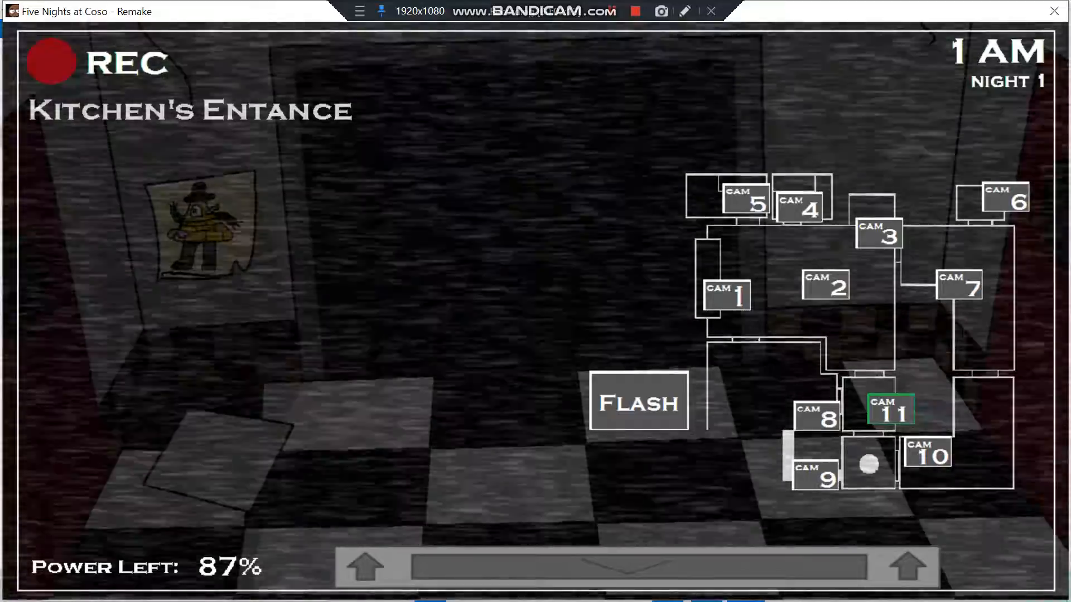
left_click(880, 234)
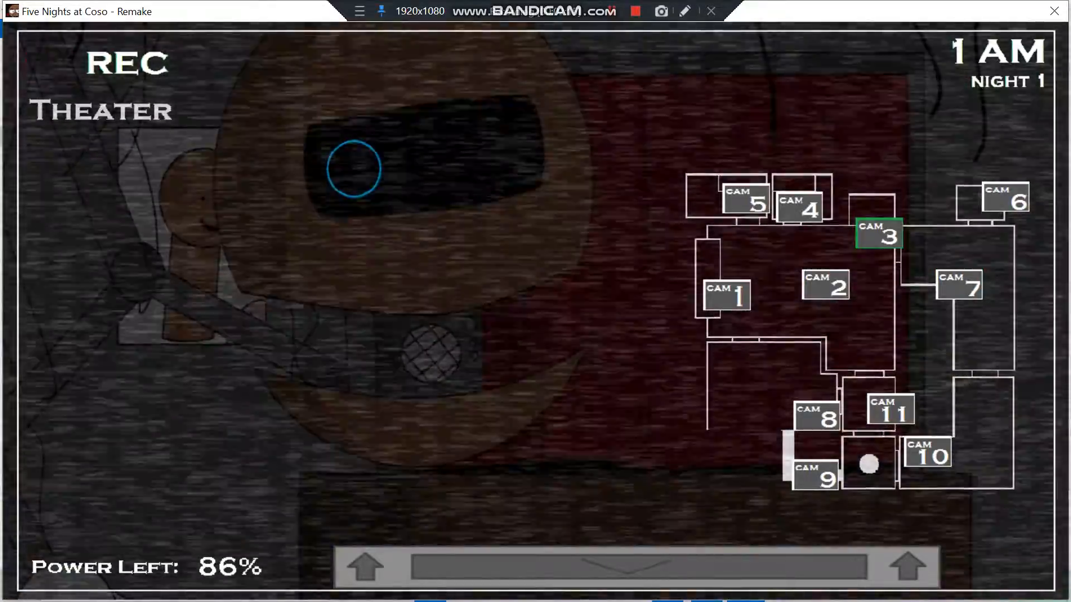
left_click(739, 198)
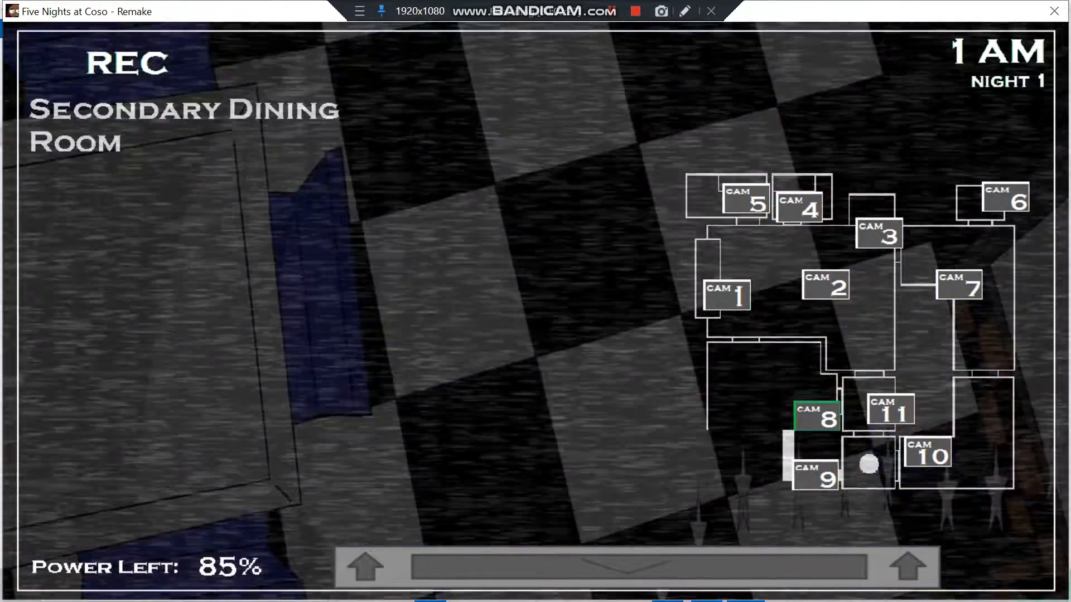
left_click(725, 296)
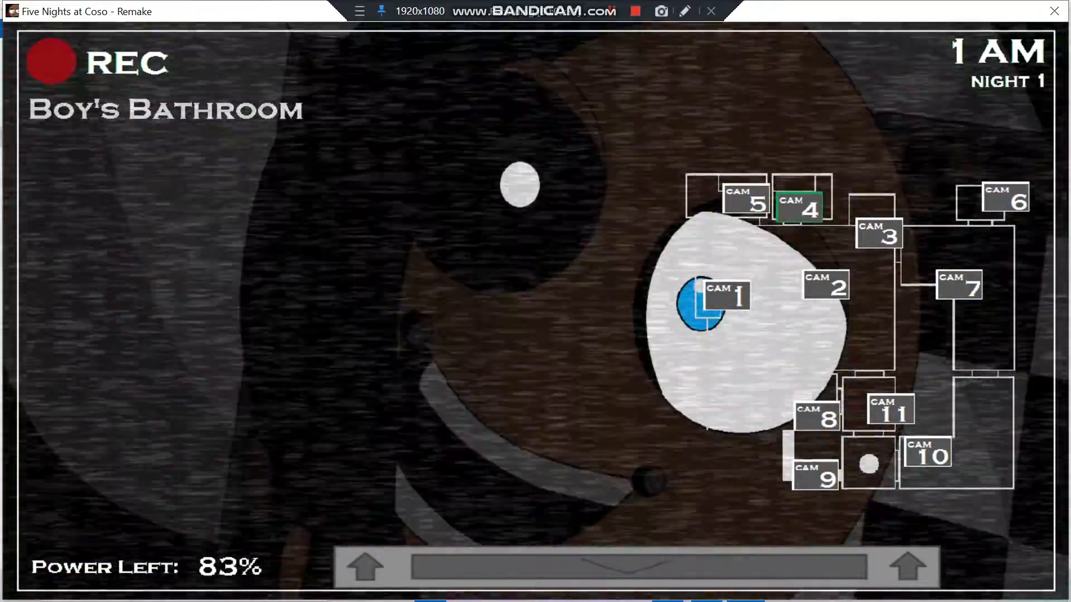
left_click(725, 295)
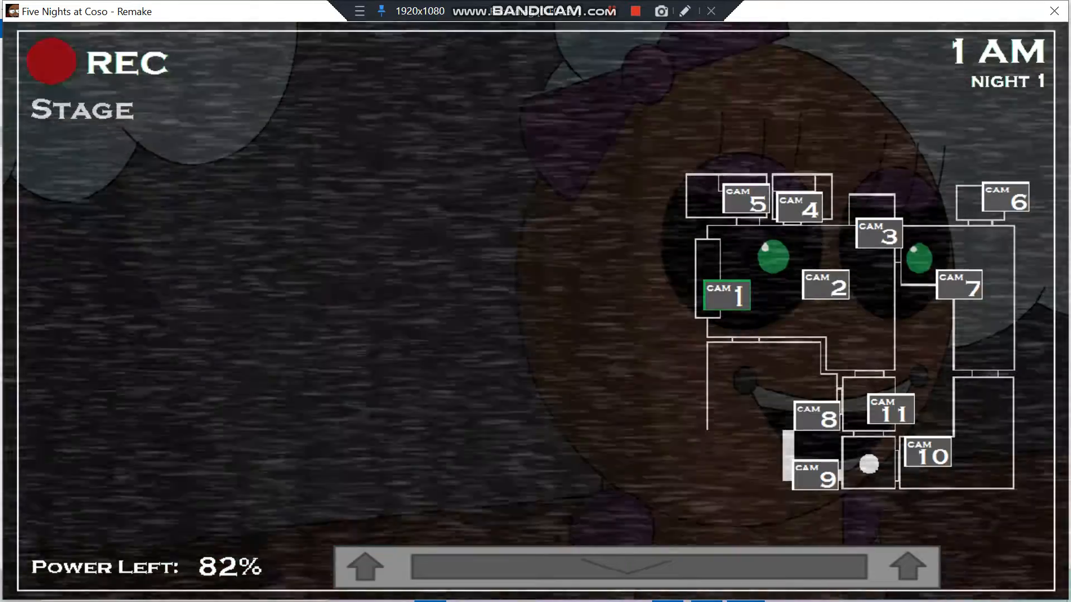
- Recheck kitchen entrance, Girl's Bathroom and Backdoor, spotting a character in the Girl's Bathroom, ending on Theater
left_click(889, 410)
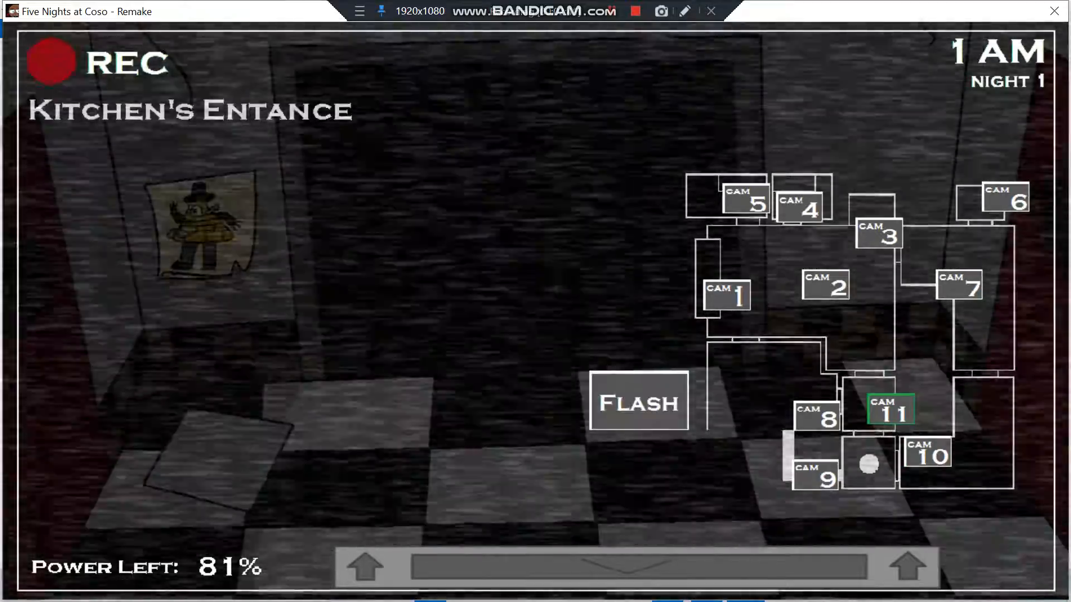
left_click(737, 202)
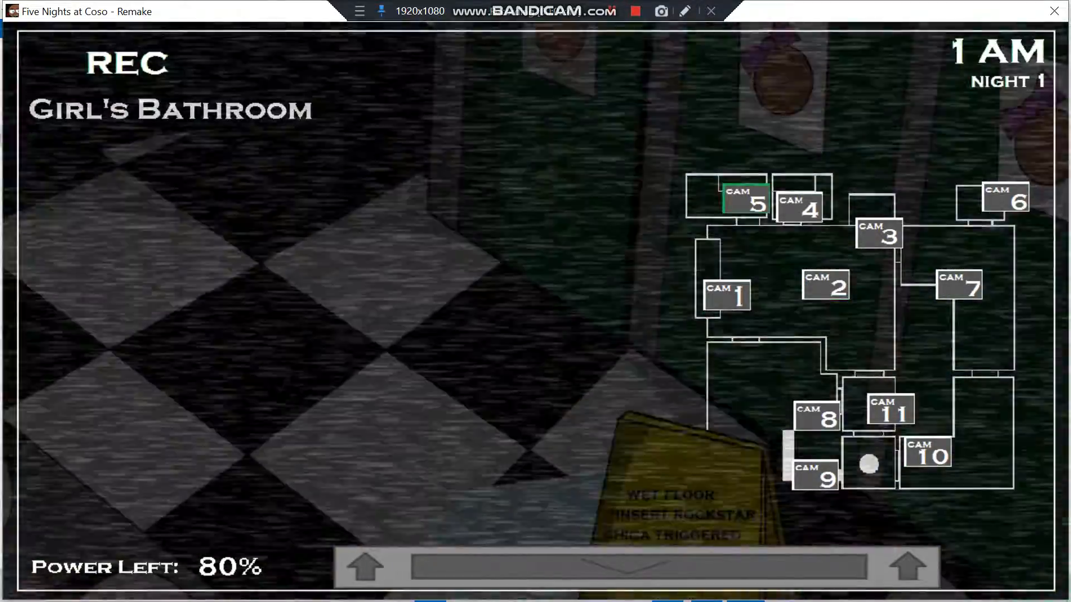
left_click(879, 234)
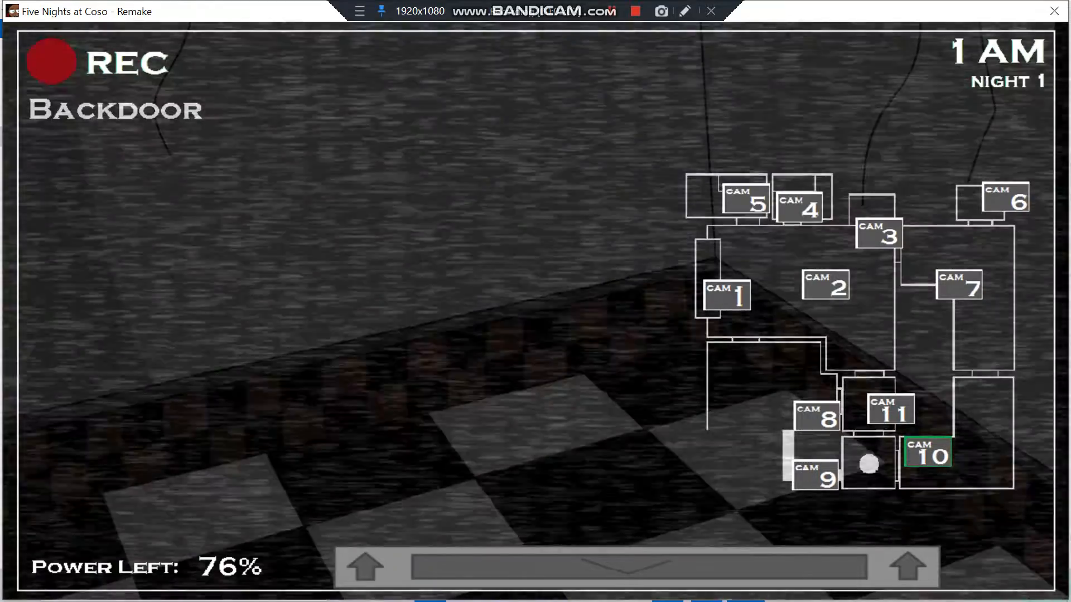
left_click(737, 201)
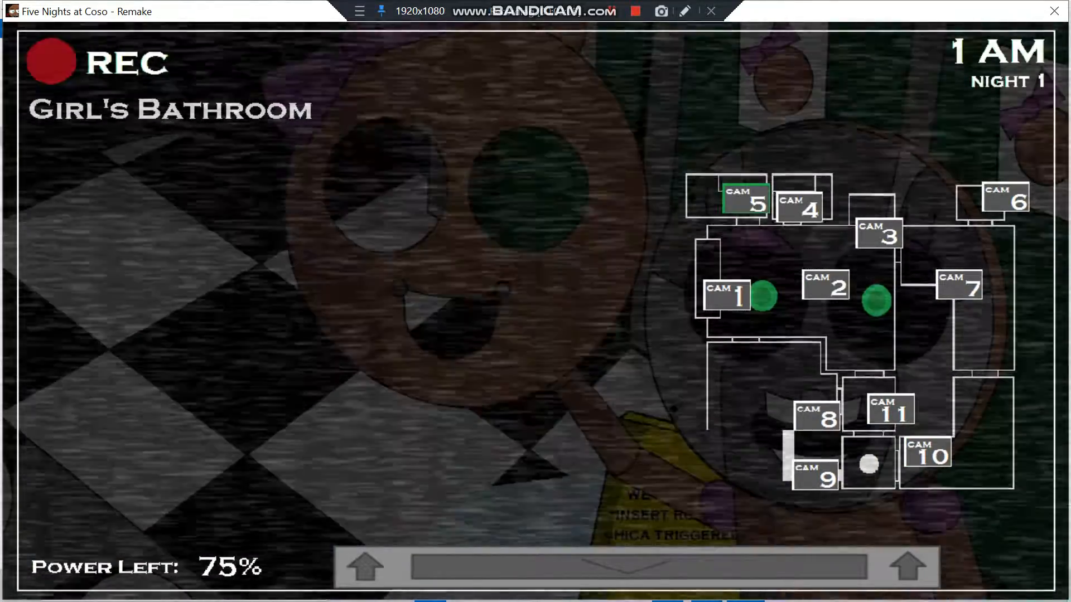
left_click(879, 234)
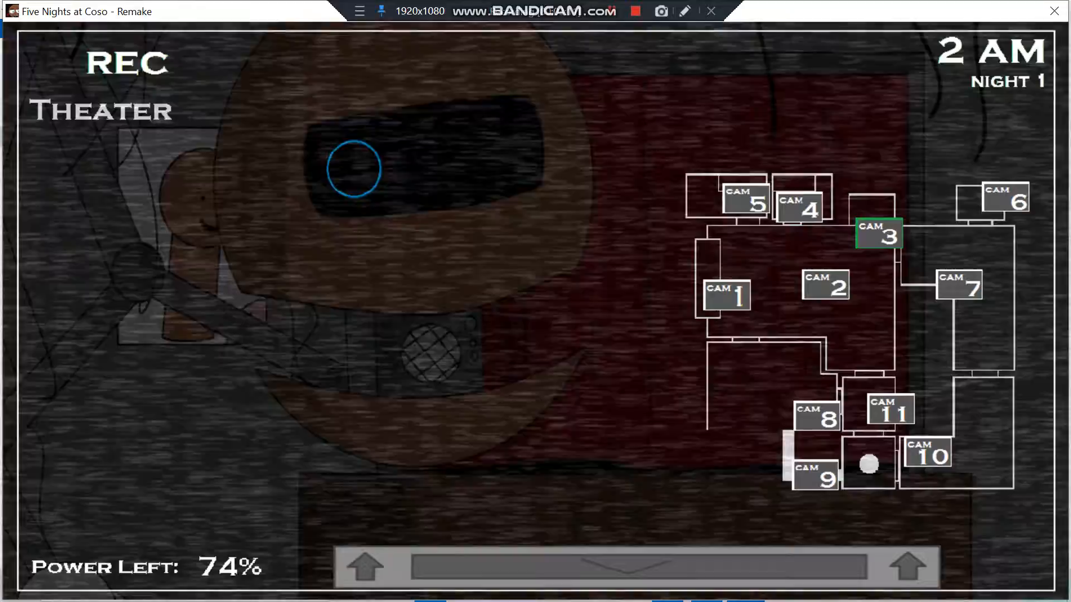
- Check the Backstage, Stage, Parts & Service and Boy's Bathroom feeds
left_click(959, 285)
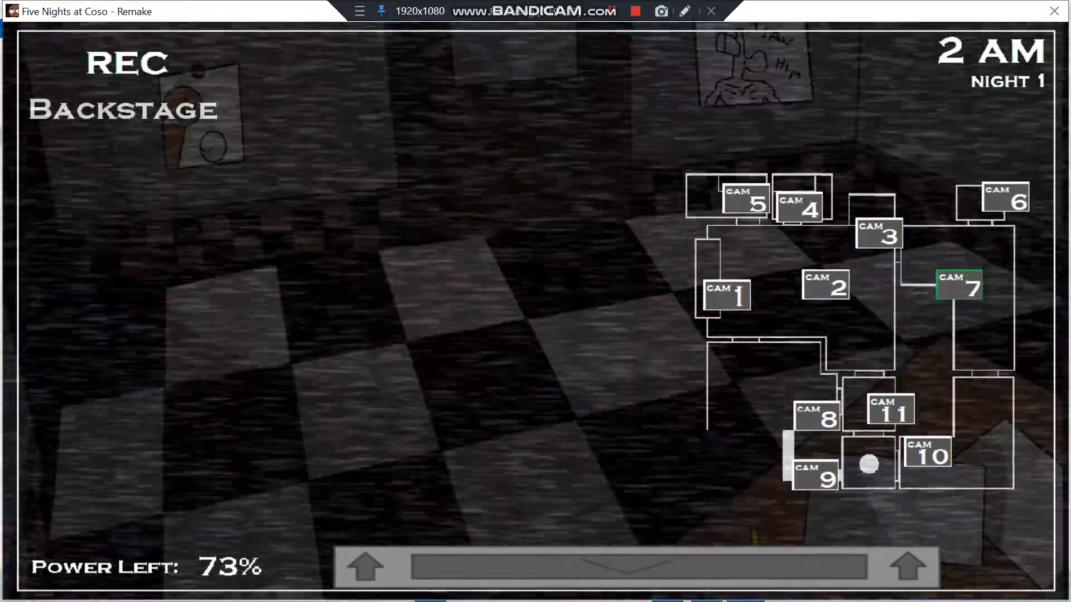
left_click(816, 417)
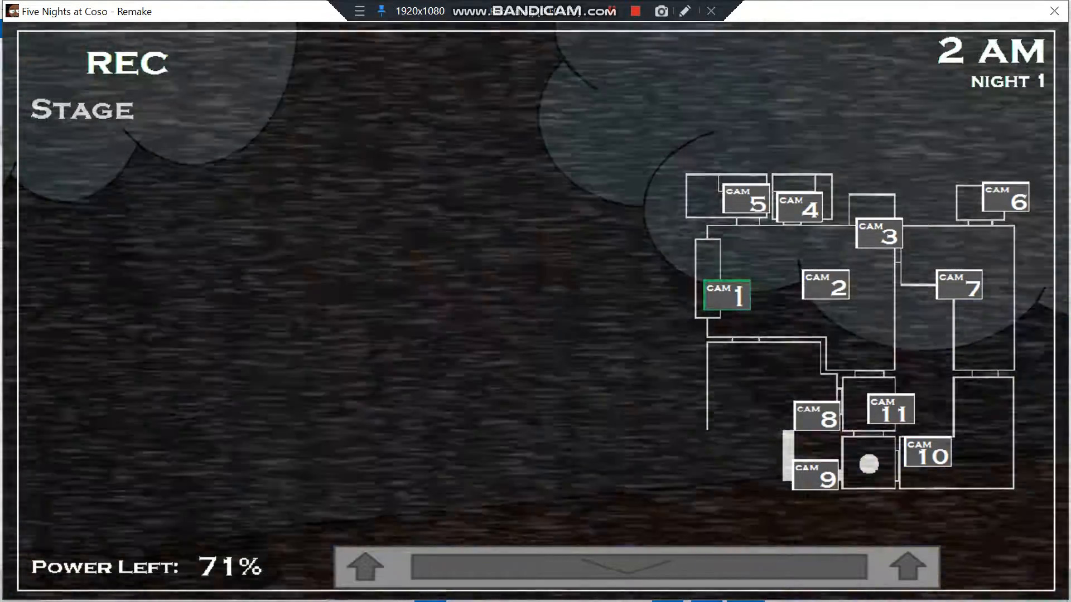
left_click(957, 286)
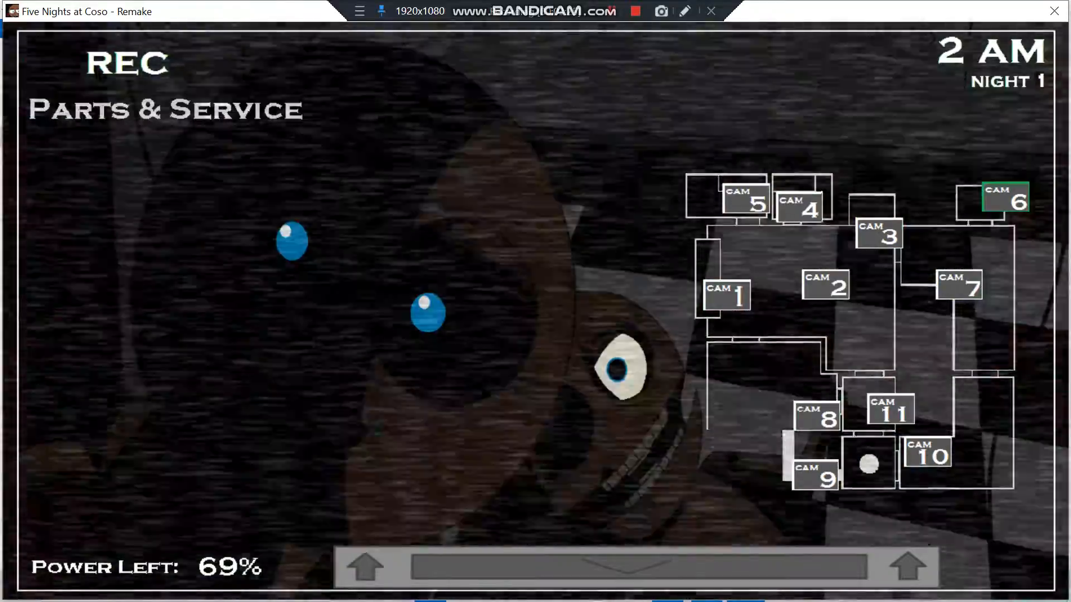
left_click(804, 203)
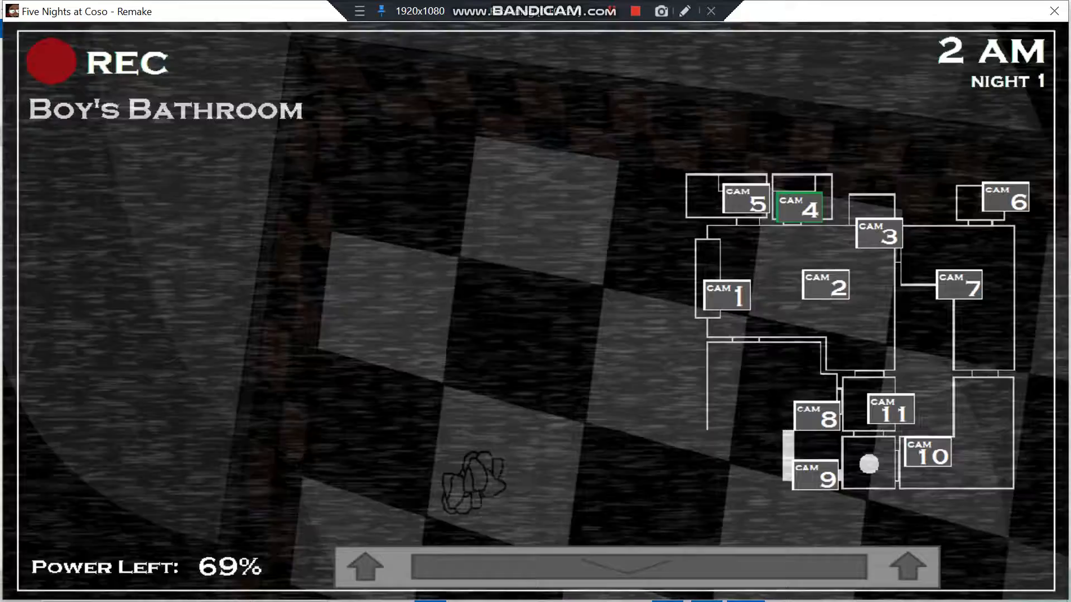
left_click(1016, 198)
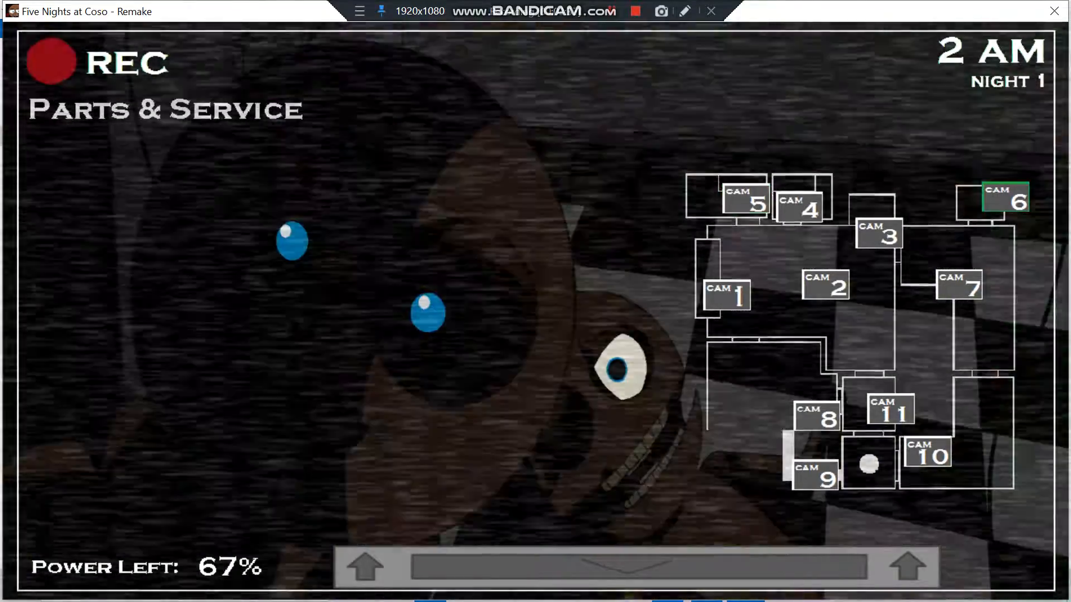
- Watch the Backdoor and Dining Area feeds until 3 AM, confirming the Dining Area character left
left_click(636, 566)
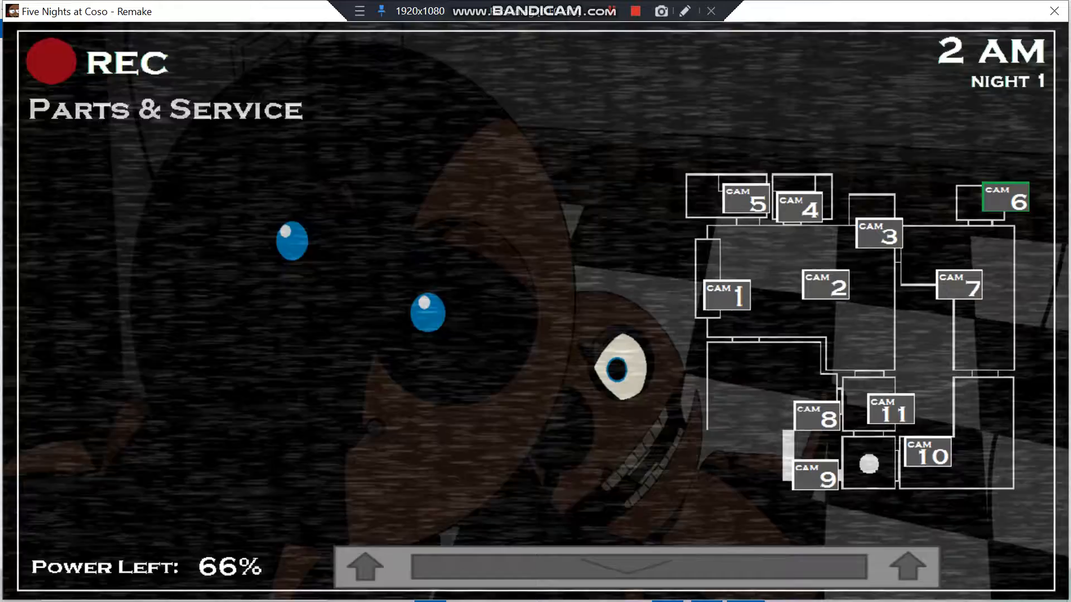
left_click(824, 285)
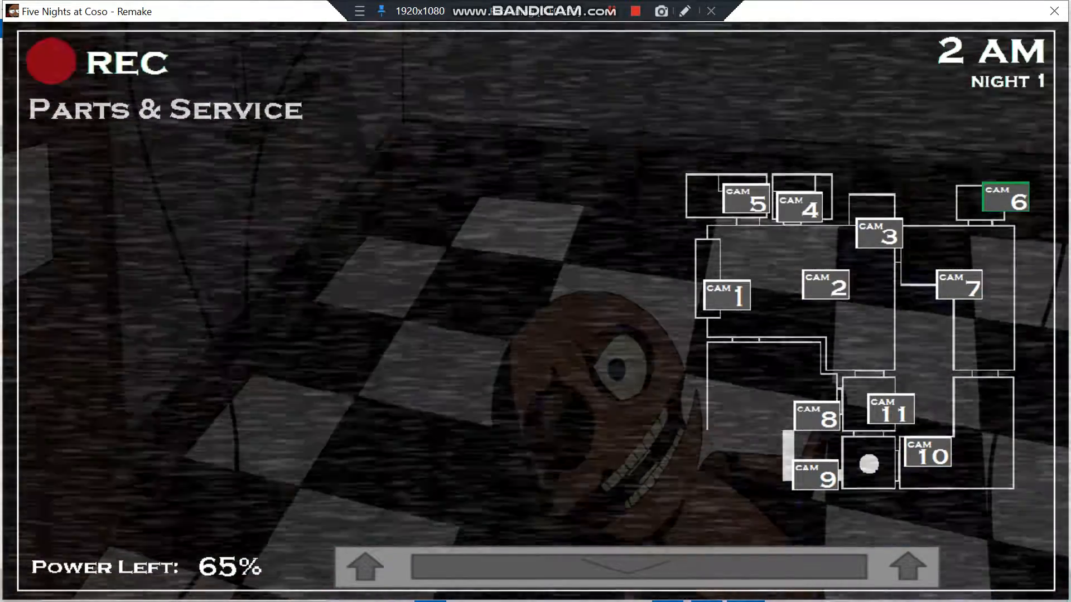
left_click(925, 455)
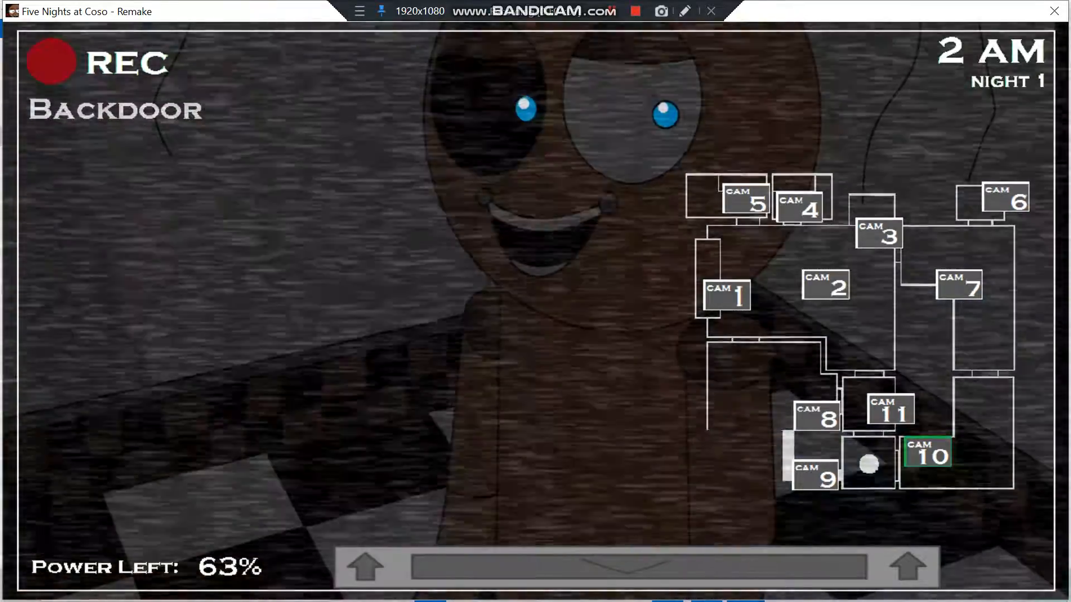
left_click(624, 567)
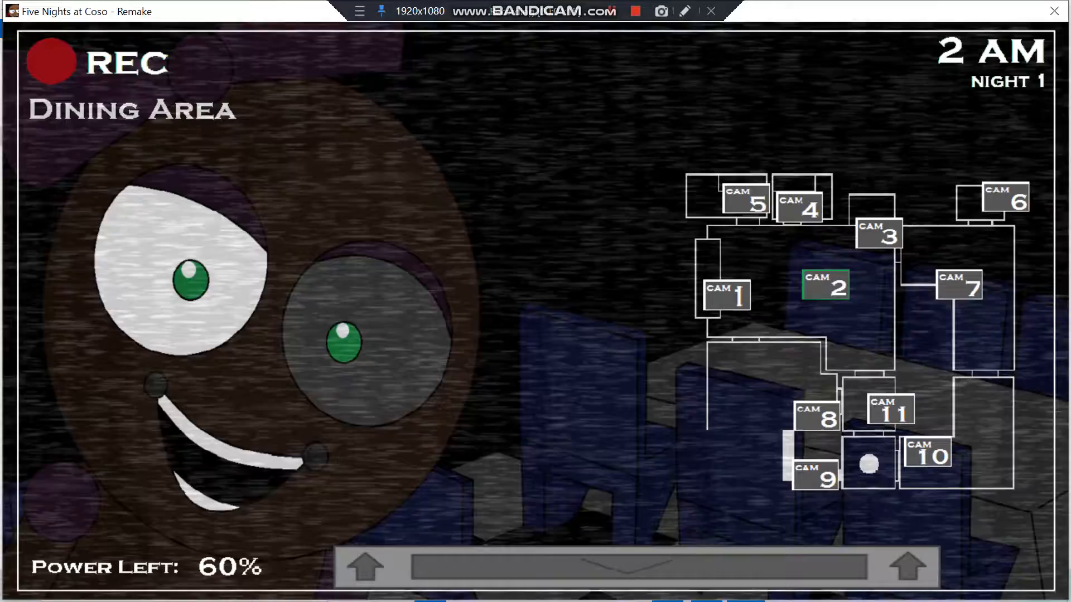
left_click(958, 286)
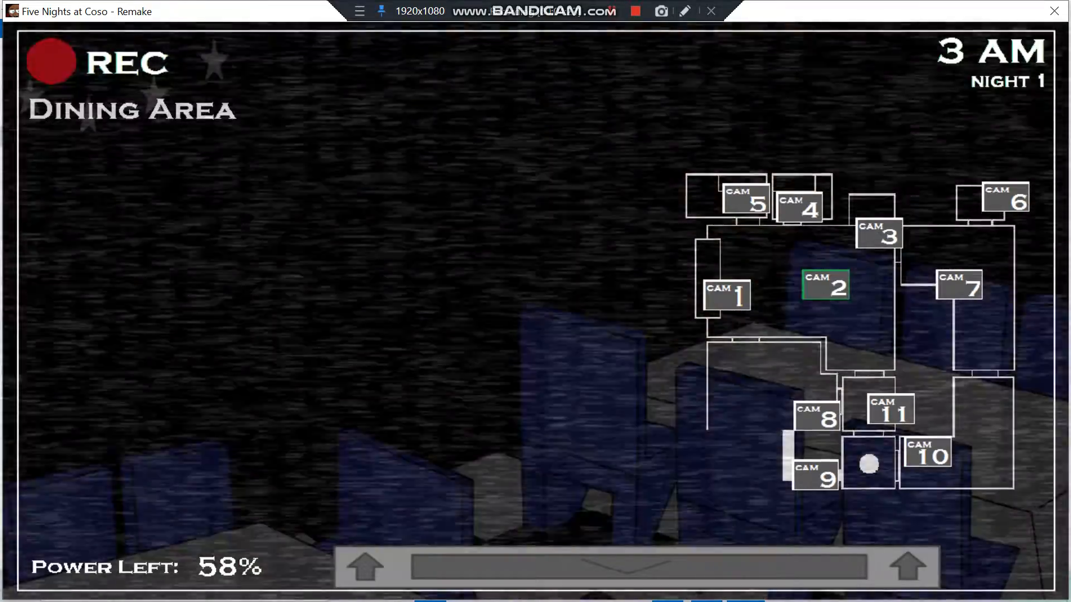
- View Secondary Dining Room, Boy's Bathroom, Backstage, Stage, Security Vent and kitchen entrance, then lower the monitor
left_click(817, 417)
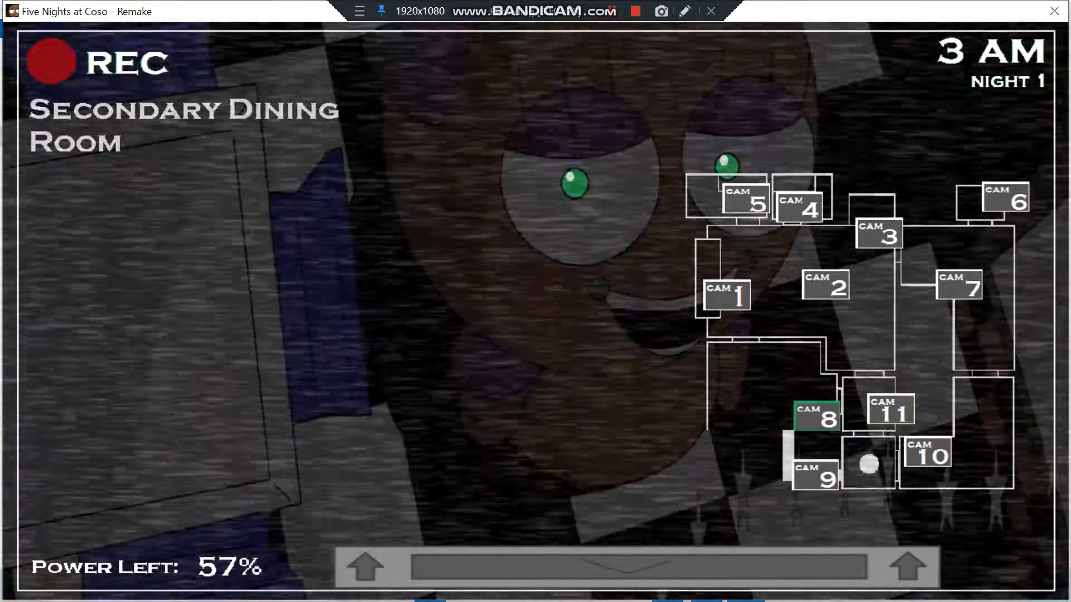
left_click(926, 454)
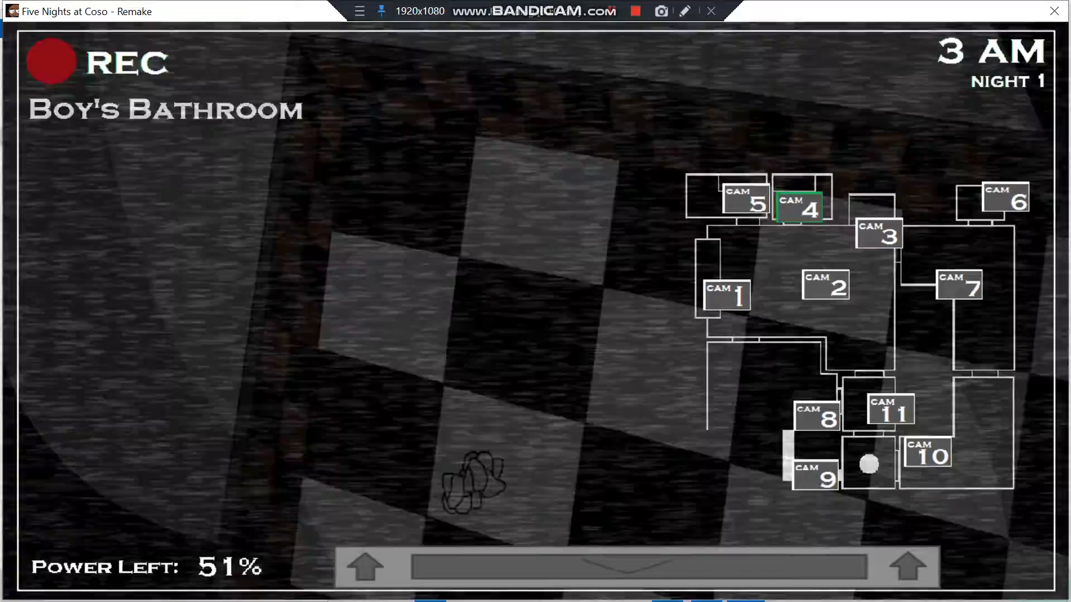
left_click(958, 285)
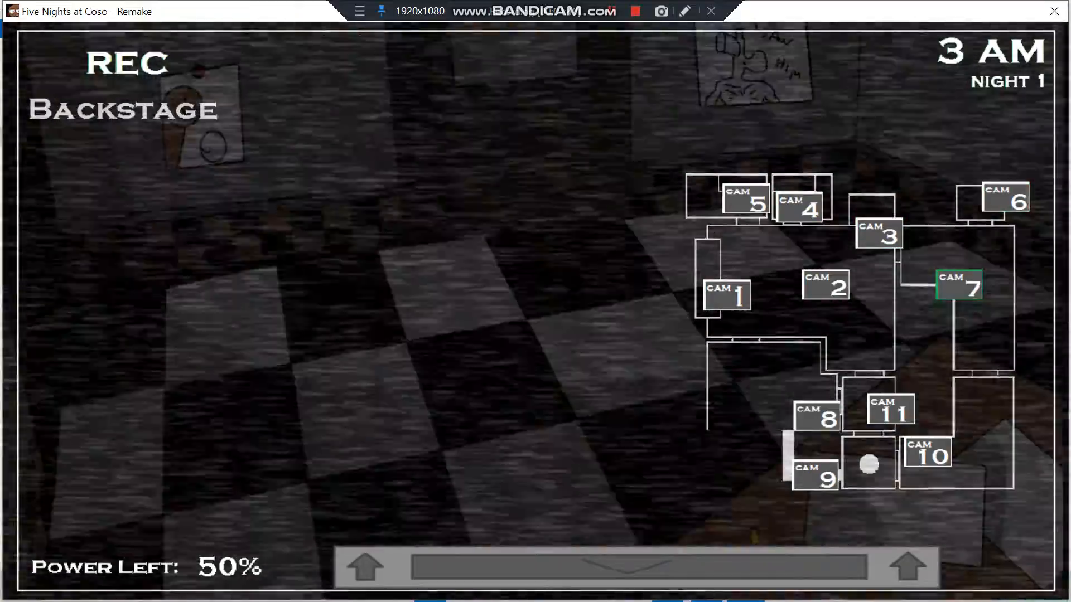
left_click(817, 416)
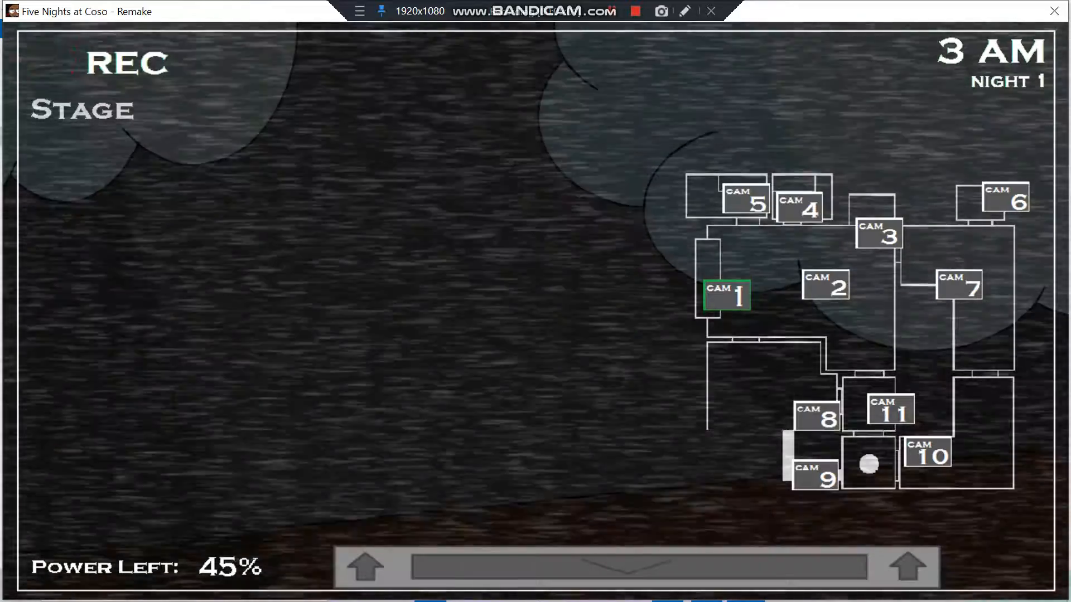
left_click(815, 417)
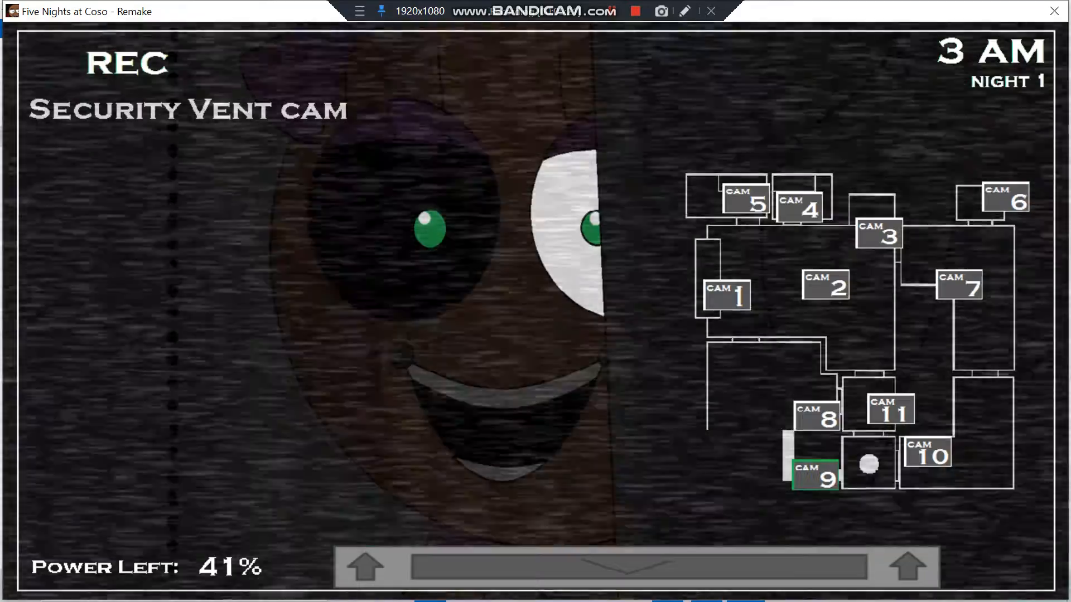
left_click(888, 410)
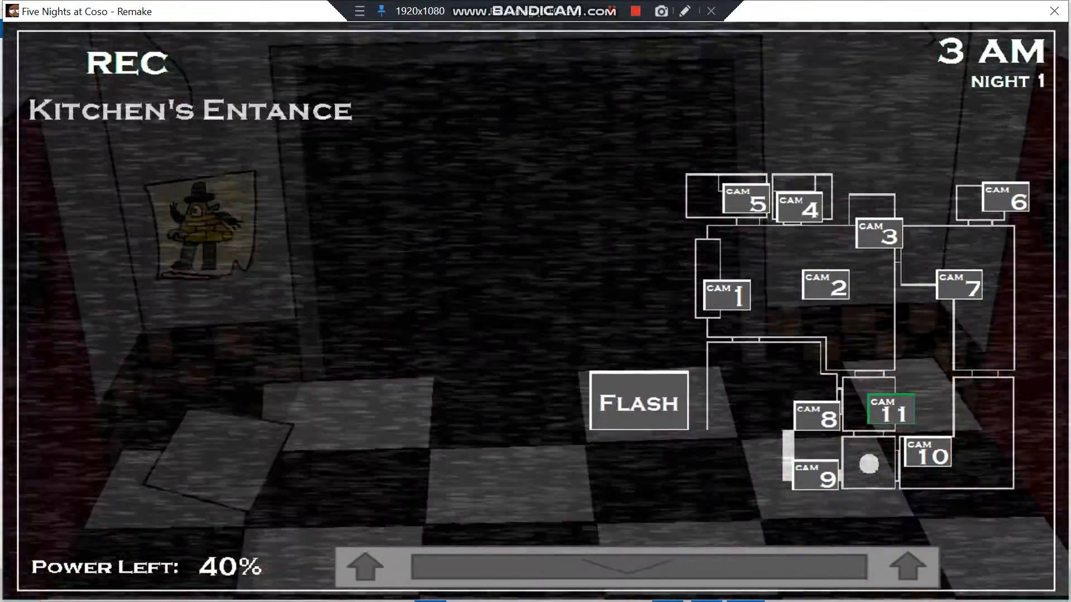
left_click(878, 233)
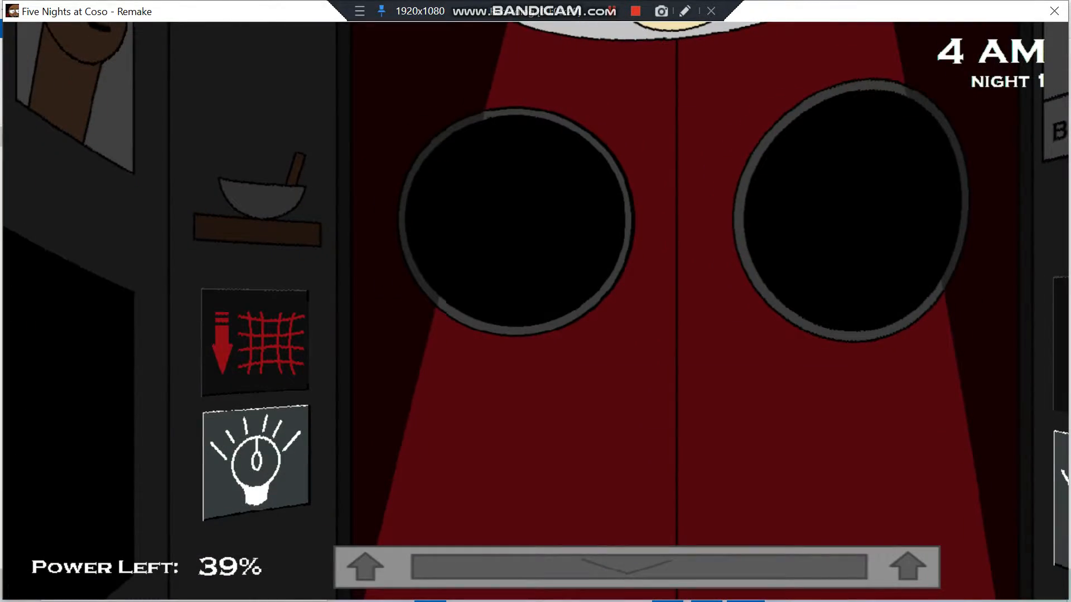
- Raise the monitor for the Security Vent and Theater feeds, then return to the office
left_click(255, 462)
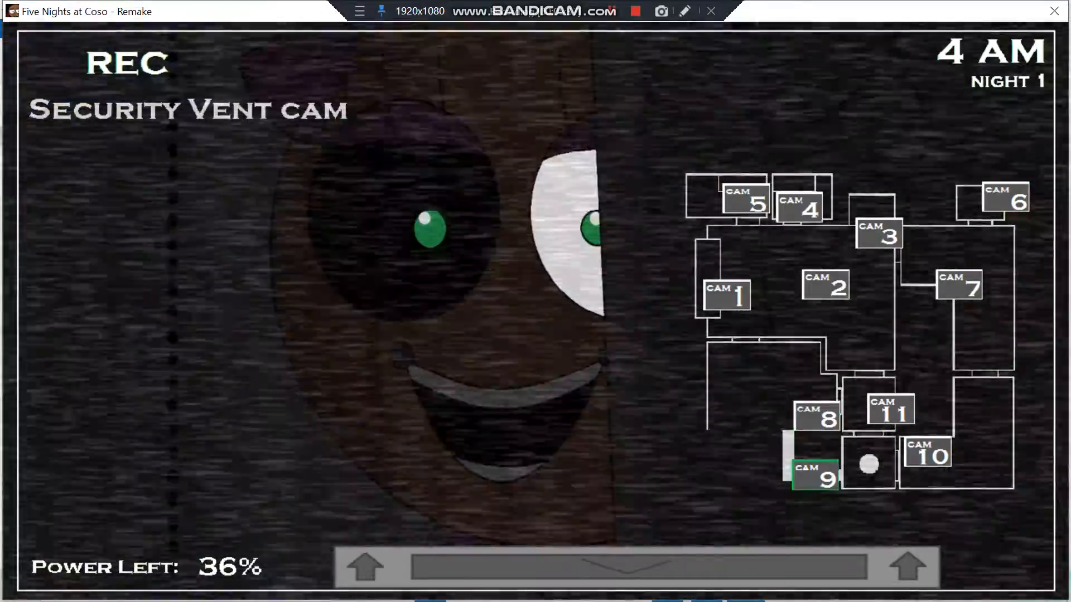
left_click(879, 233)
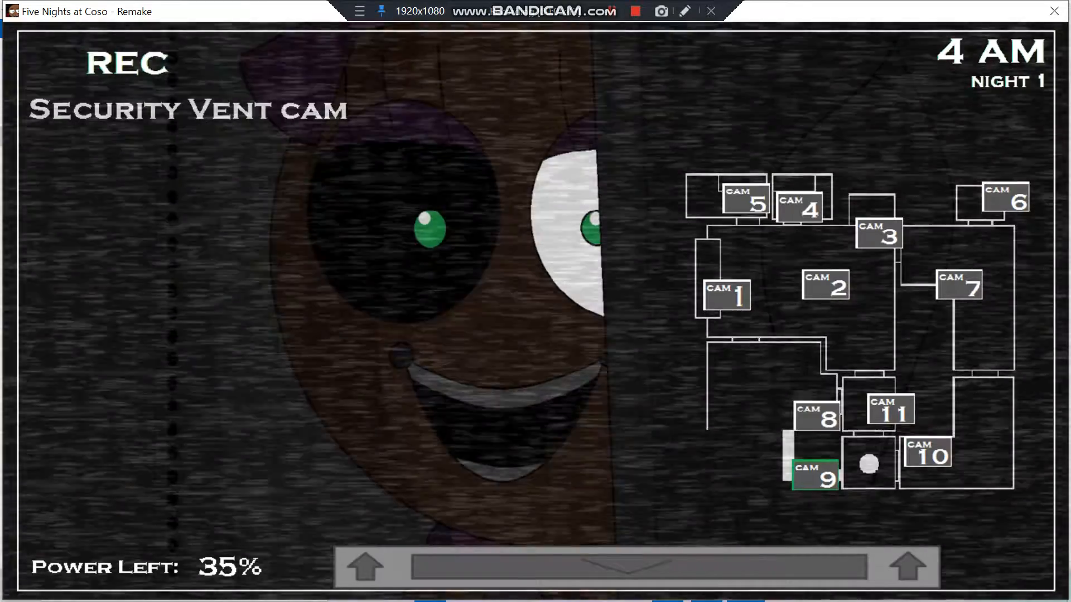
left_click(878, 234)
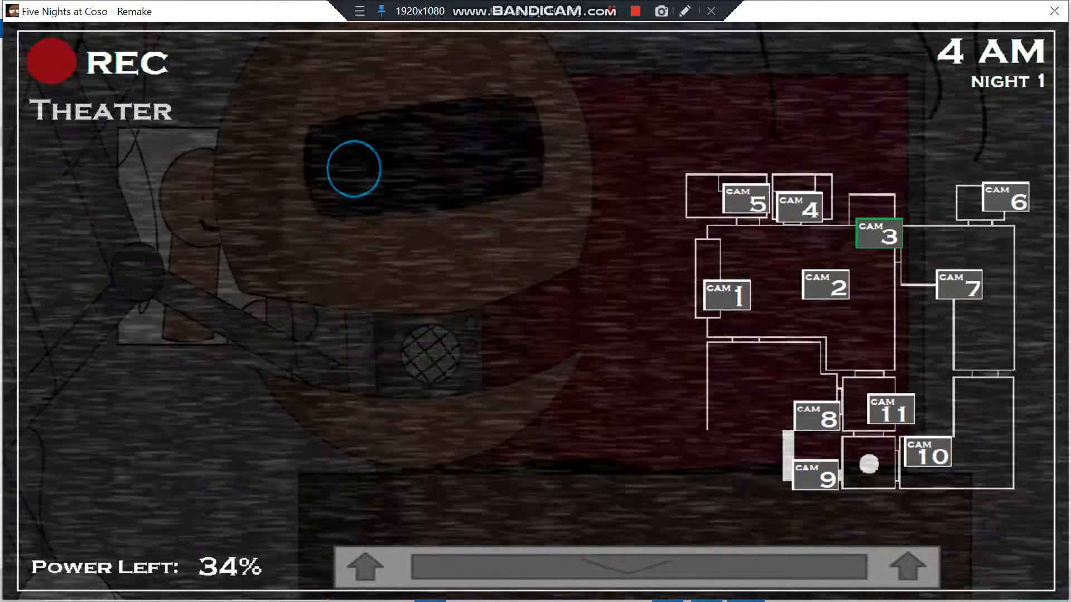
left_click(808, 202)
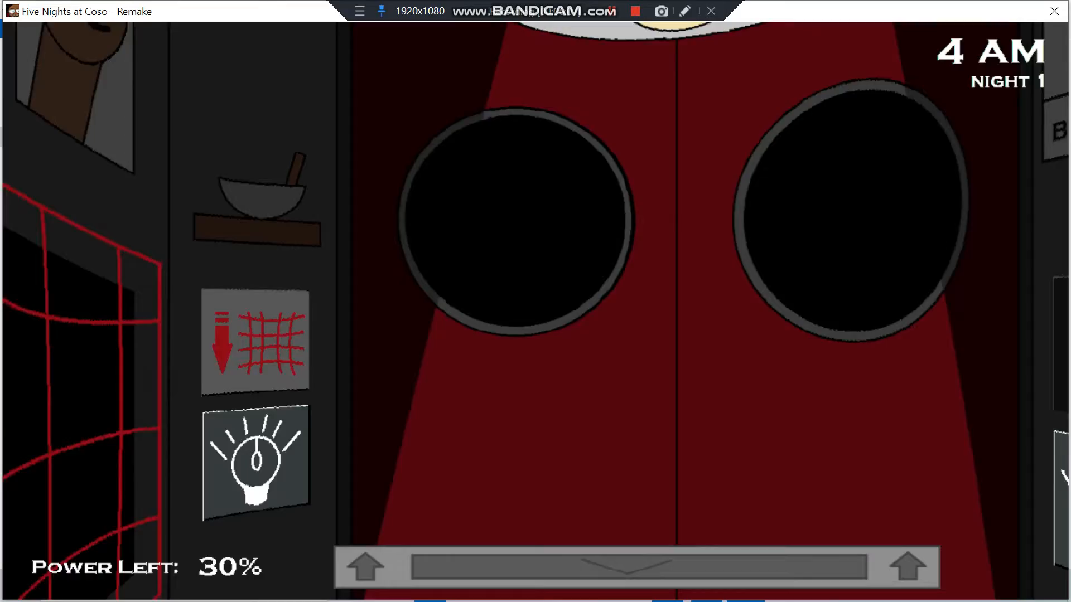
- Check the kitchen entrance, then Parts & Service and Backdoor feeds, returning to the office as 5 AM hits
left_click(633, 565)
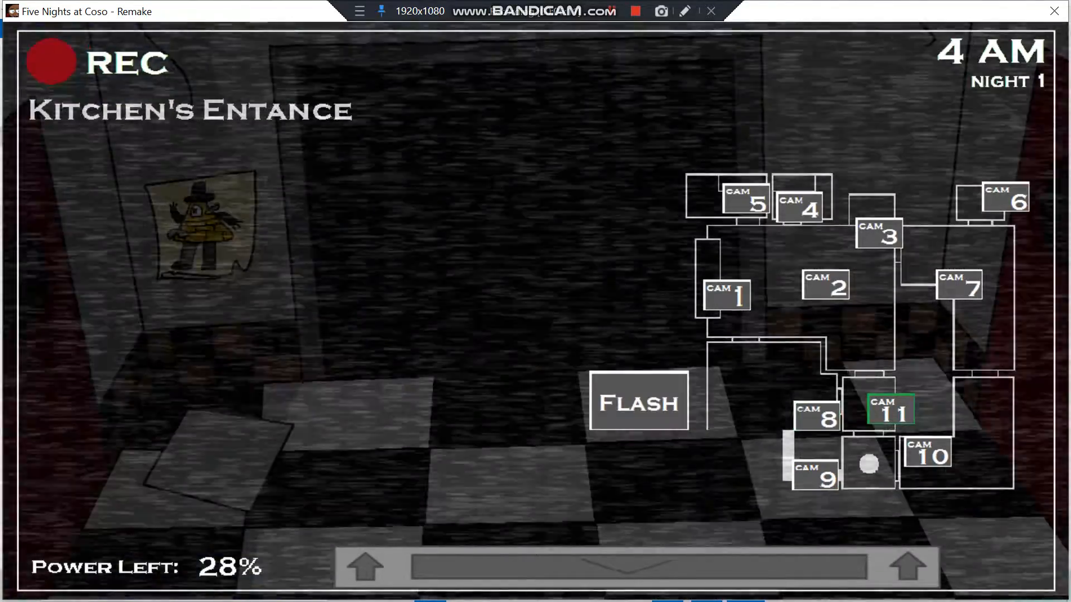
left_click(1003, 199)
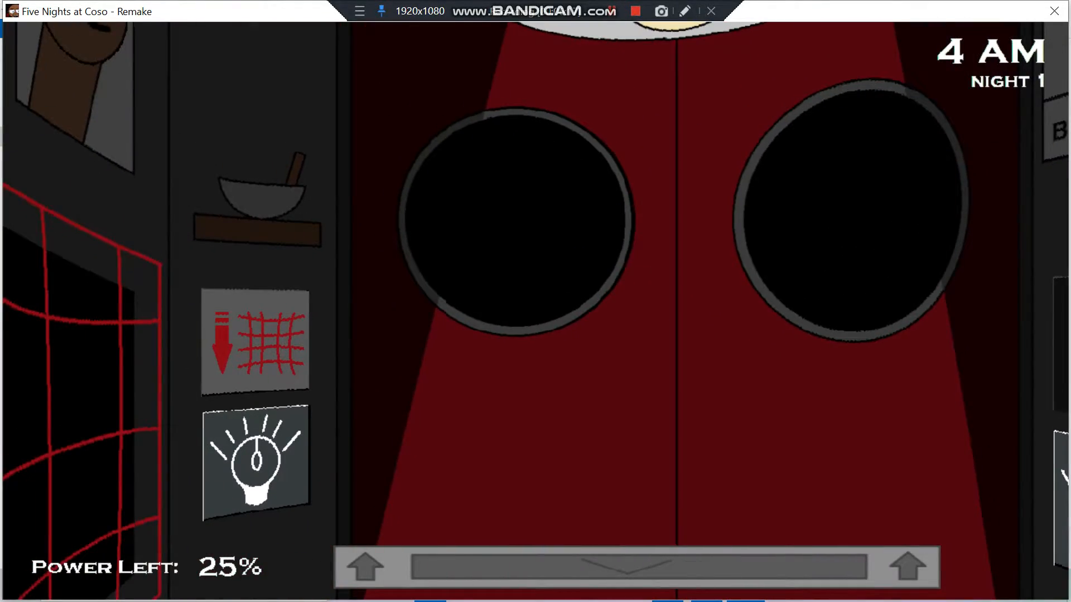
left_click(255, 462)
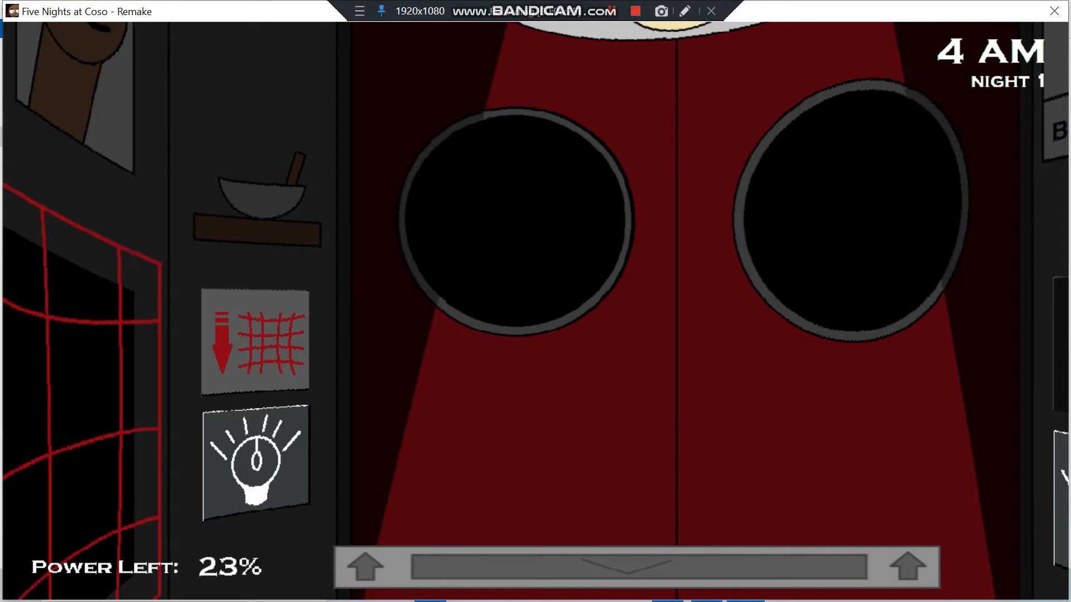
left_click(256, 461)
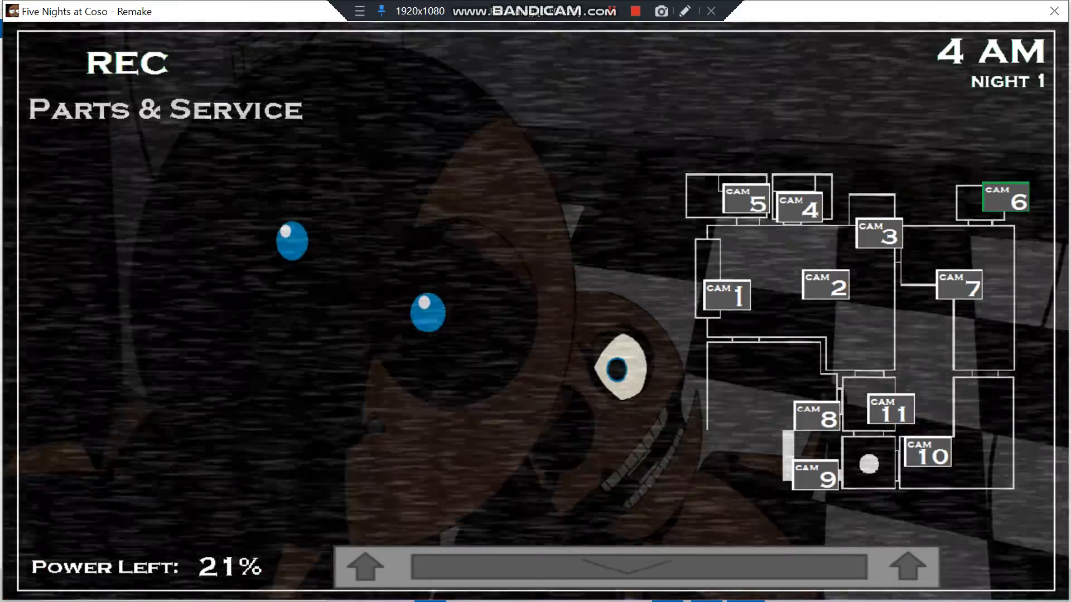
left_click(888, 409)
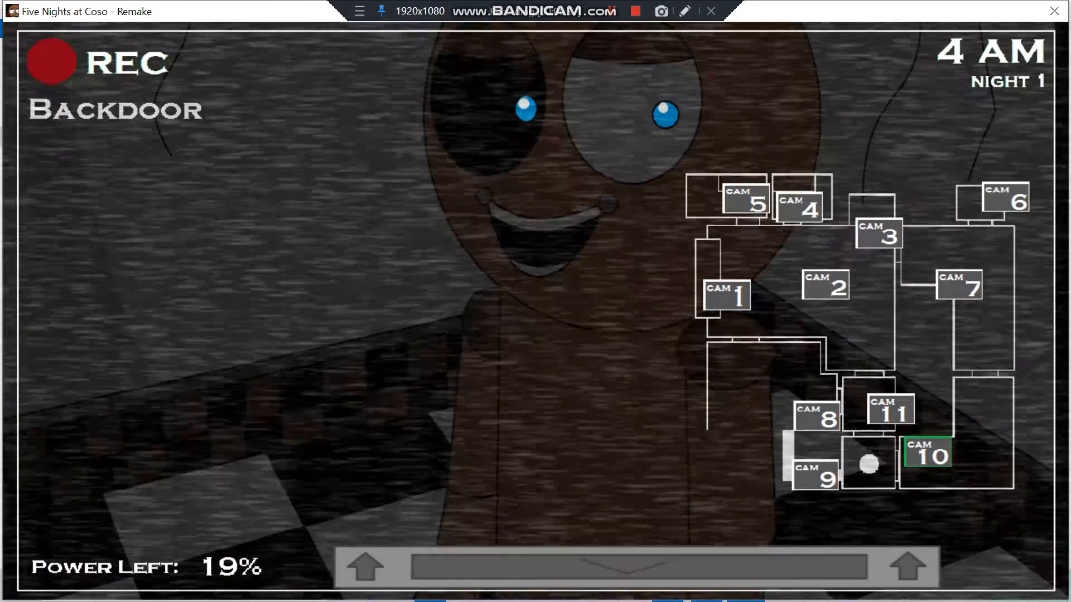
left_click(725, 295)
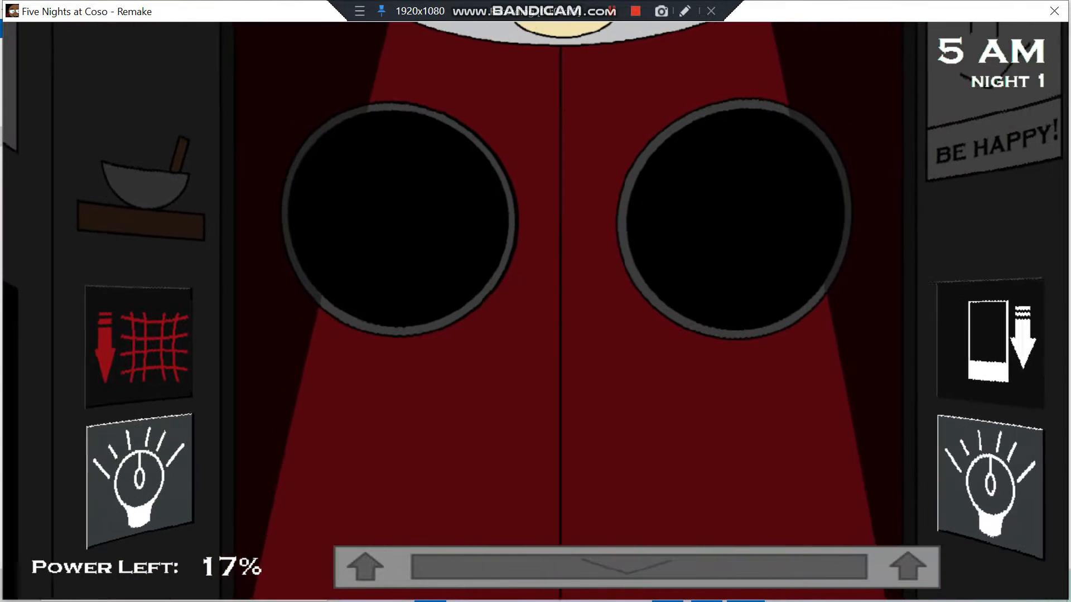
- View the Backdoor, Dining Area, Backstage and Boy's Bathroom feeds as power drops to 6%
left_click(629, 567)
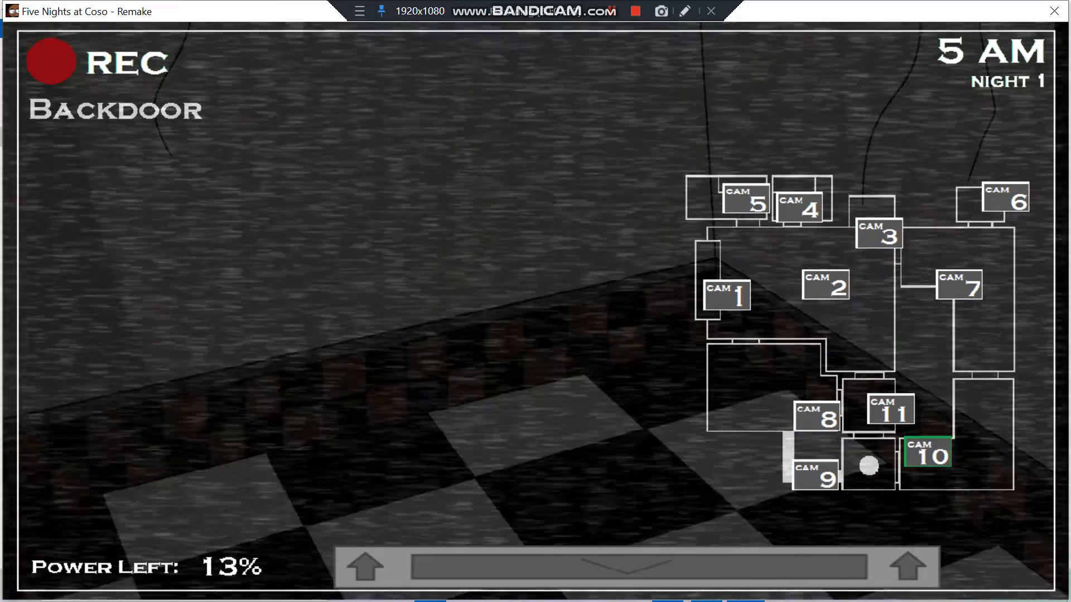
left_click(634, 566)
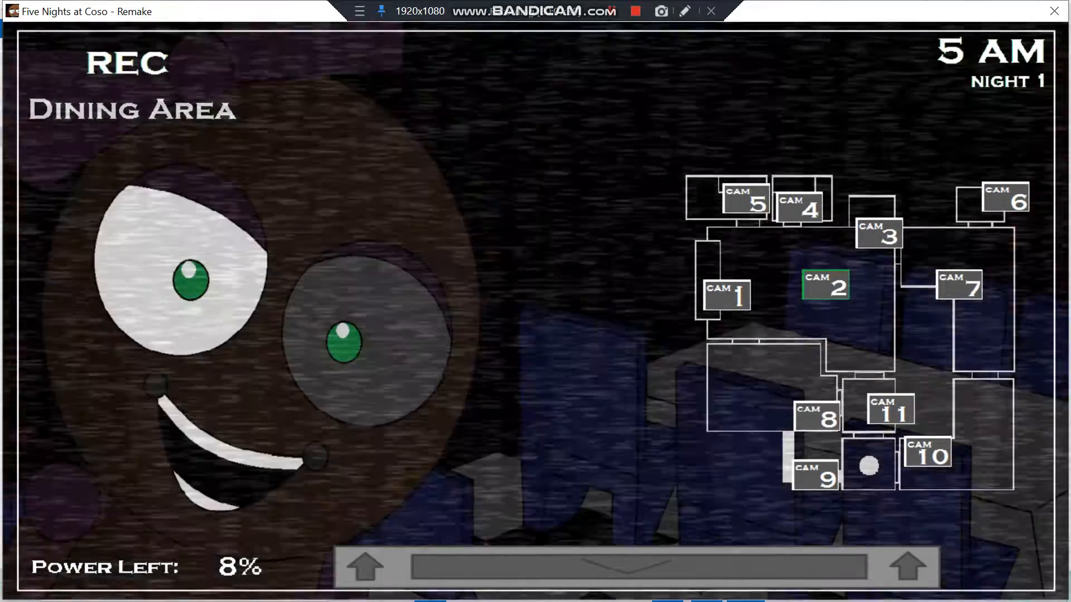
left_click(959, 286)
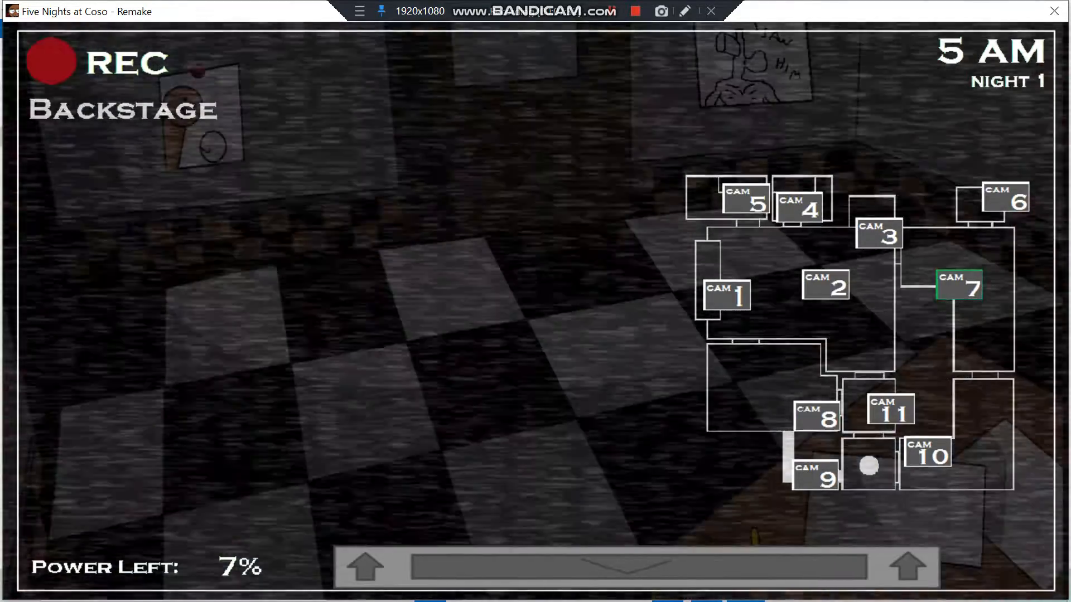
left_click(801, 201)
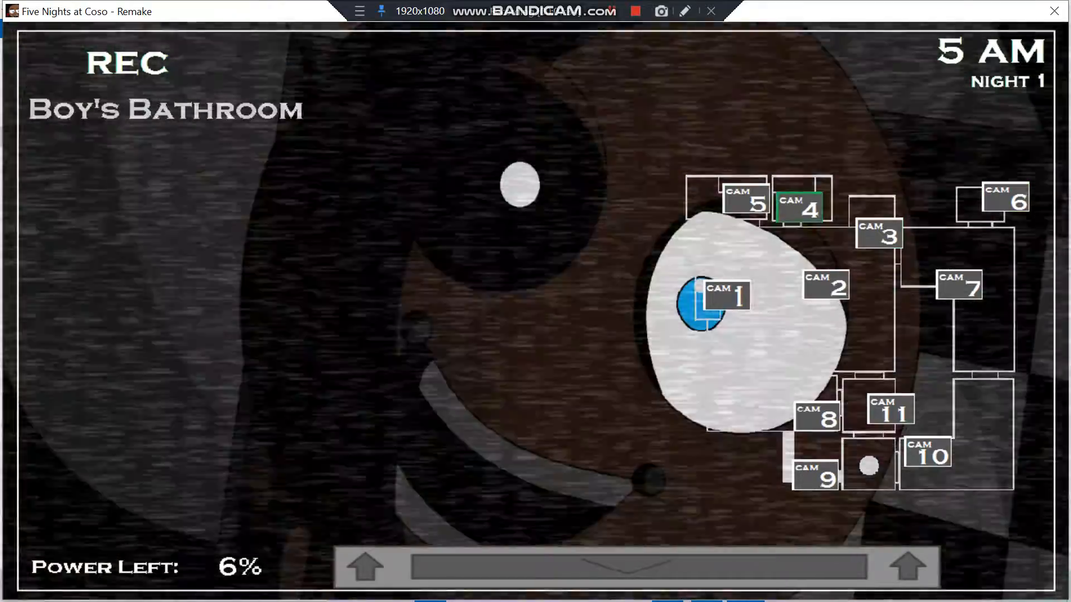